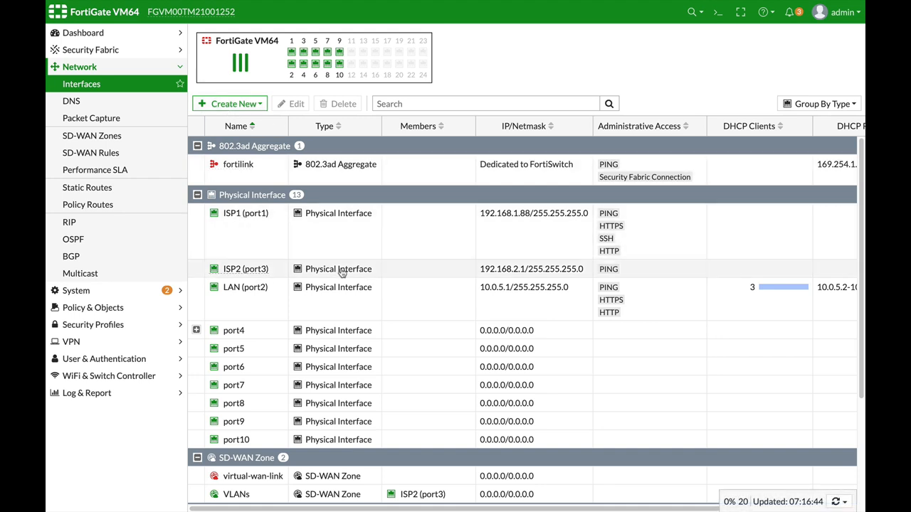
mouse_move(335, 292)
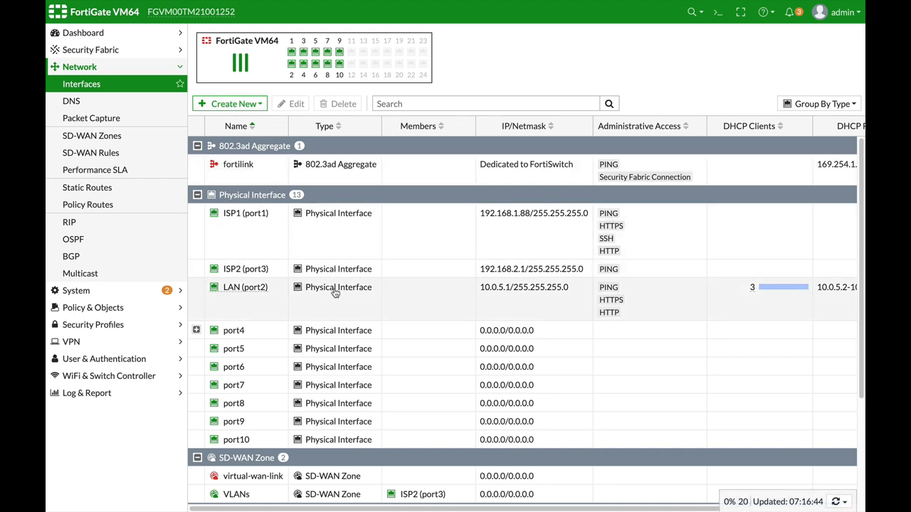
mouse_move(376, 293)
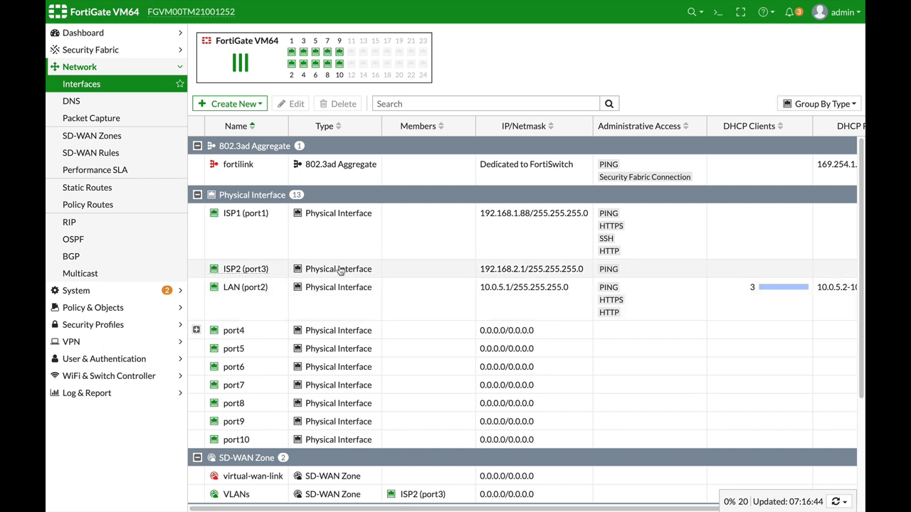
mouse_move(303, 269)
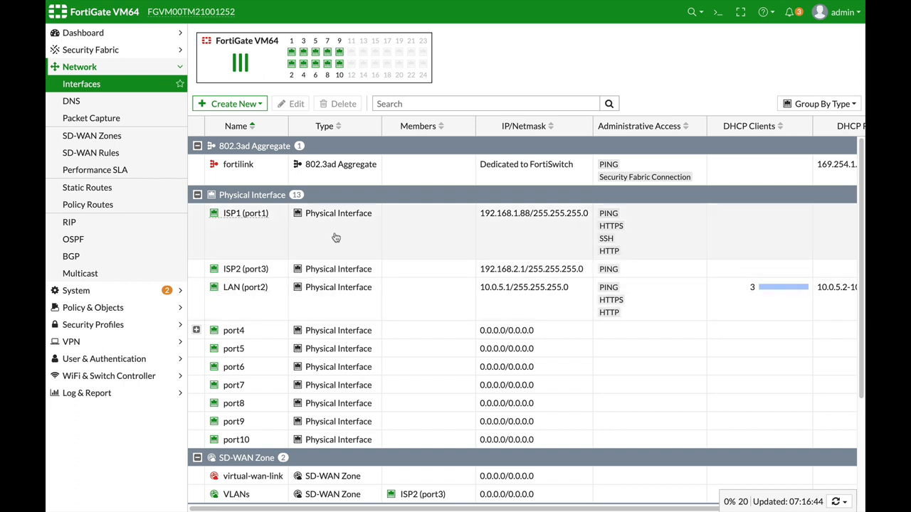
mouse_move(330, 322)
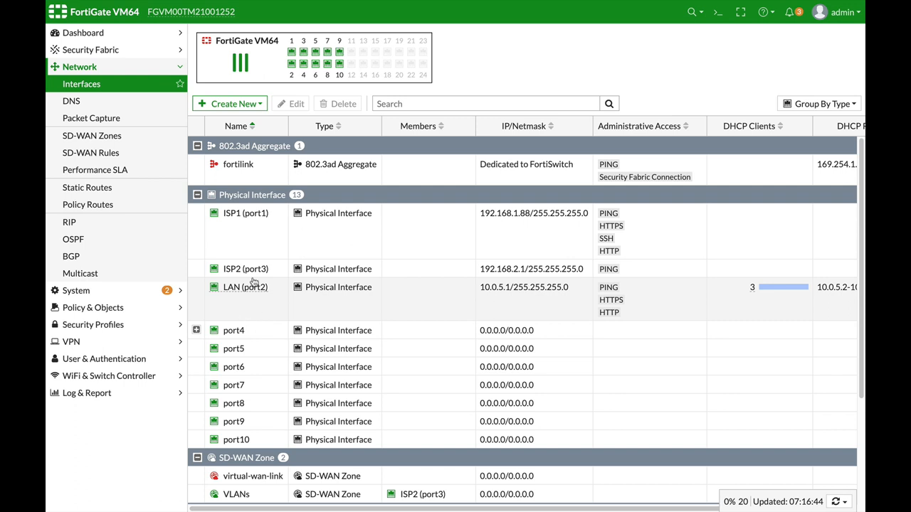
mouse_move(253, 304)
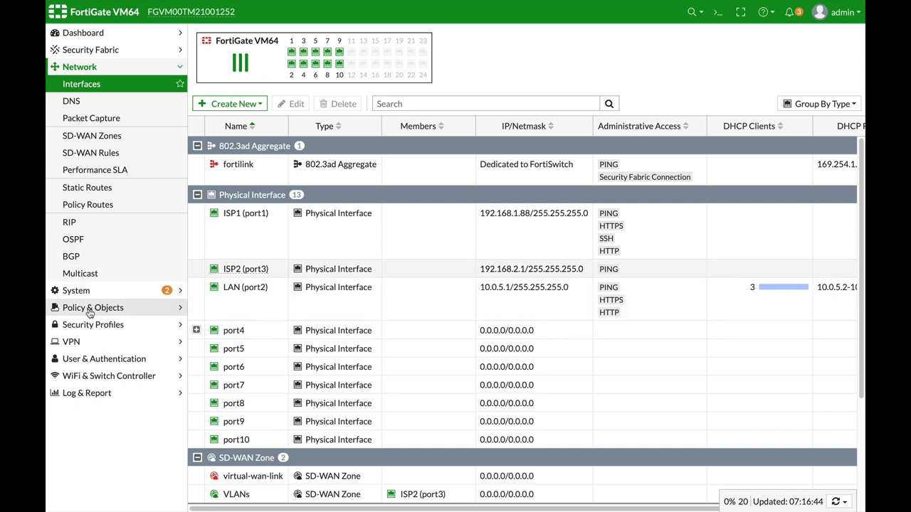
View the tcp_port_scan entry from 10.0.5.7 in the Anomaly log, then return to Policy & Objects
left_click(91, 308)
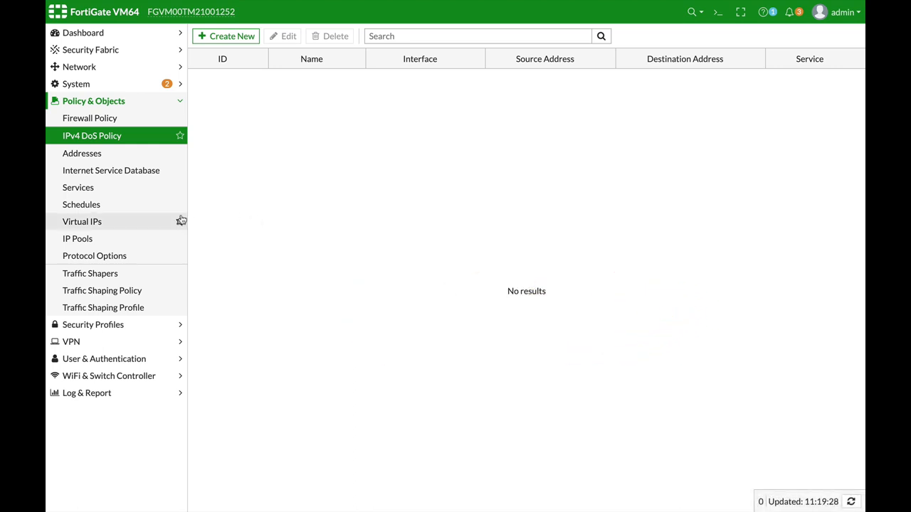
mouse_move(84, 144)
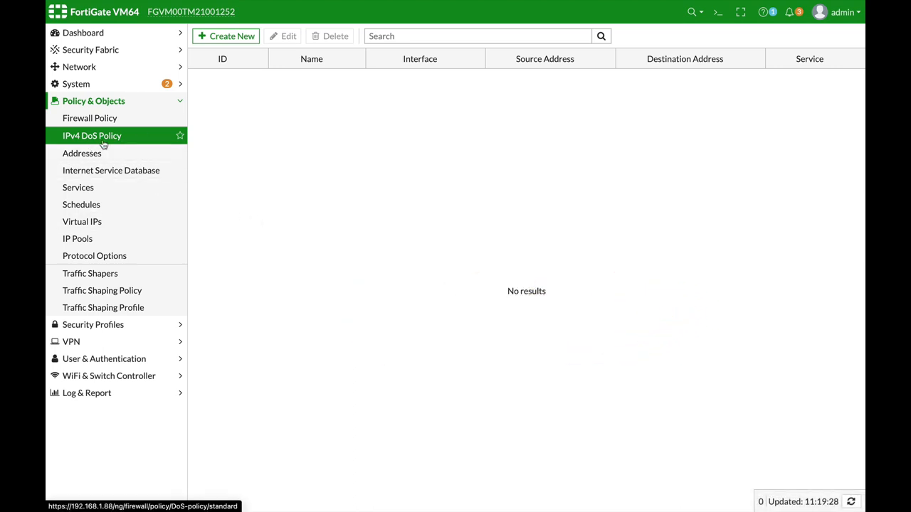
mouse_move(177, 356)
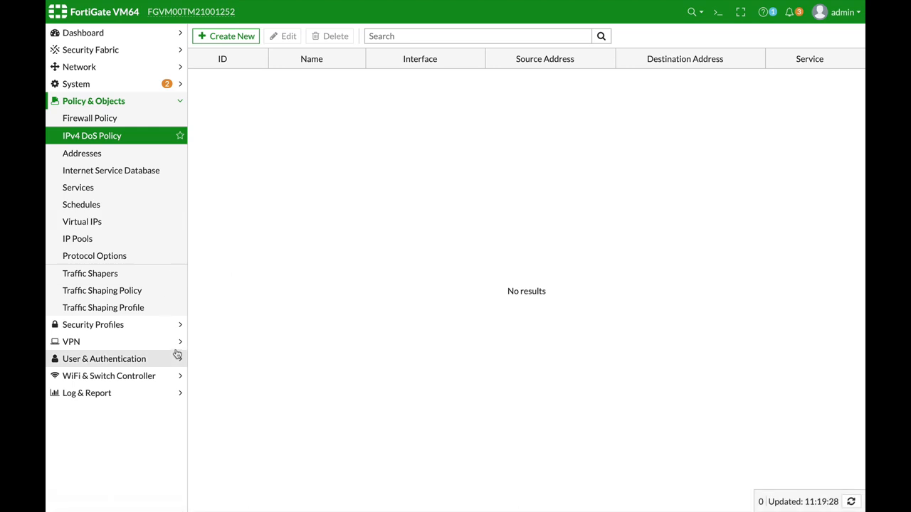
mouse_move(102, 430)
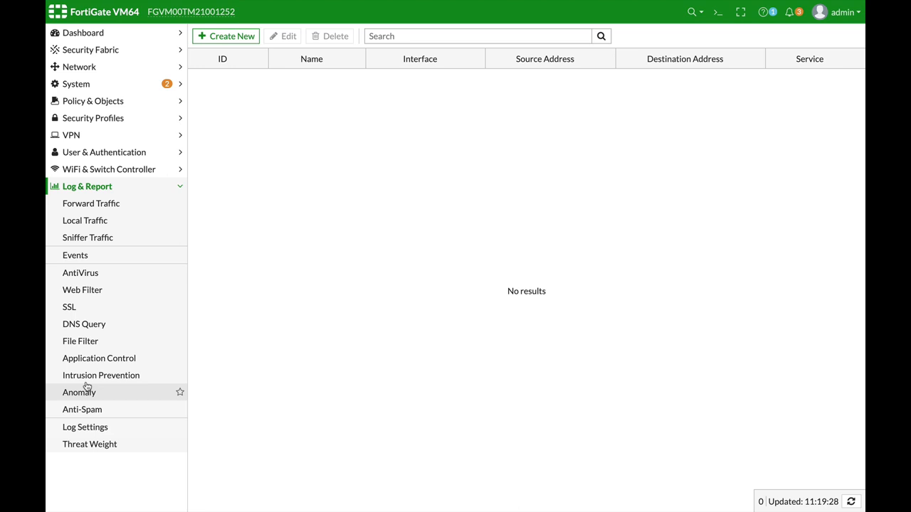
left_click(78, 392)
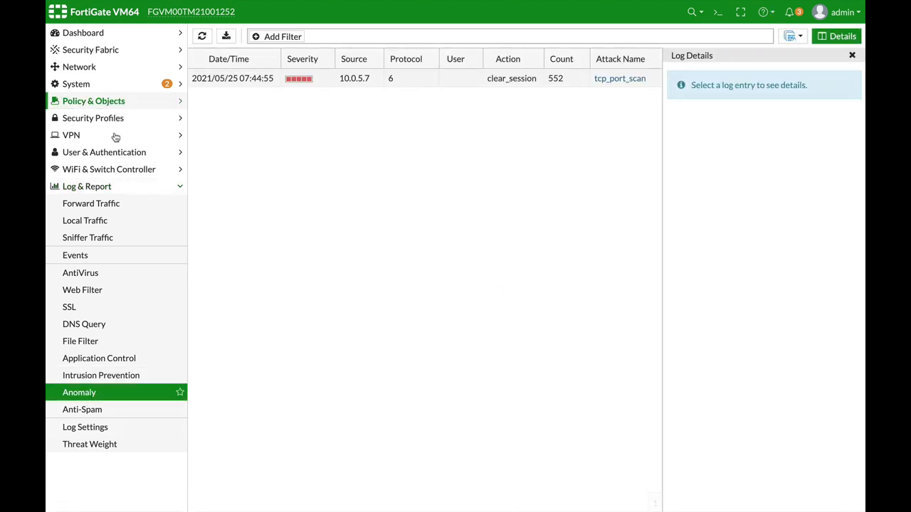
left_click(93, 100)
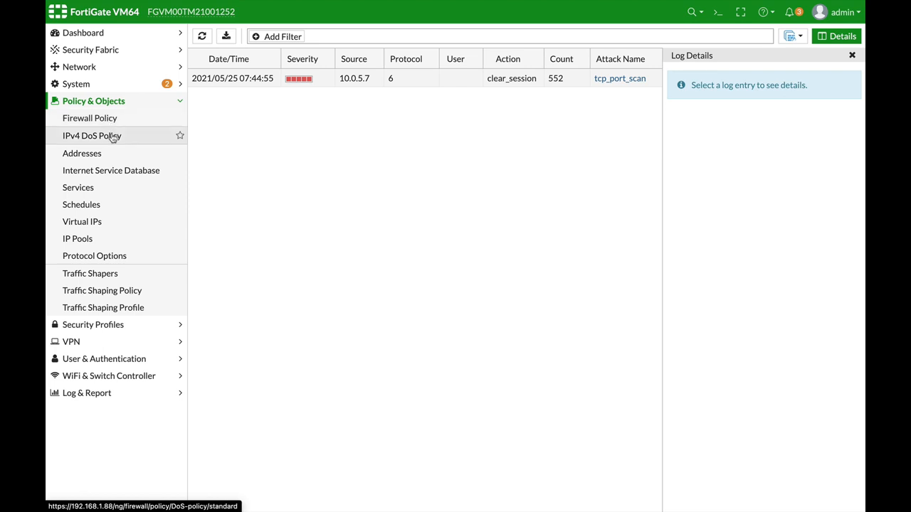
Create a new IPv4 DoS policy named Block_TCP on interface LAN (port2)
left_click(91, 136)
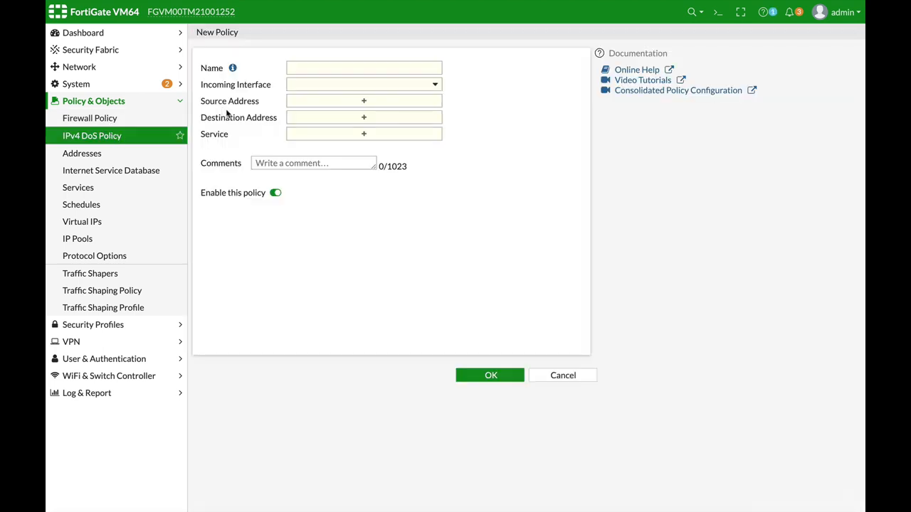
left_click(364, 68)
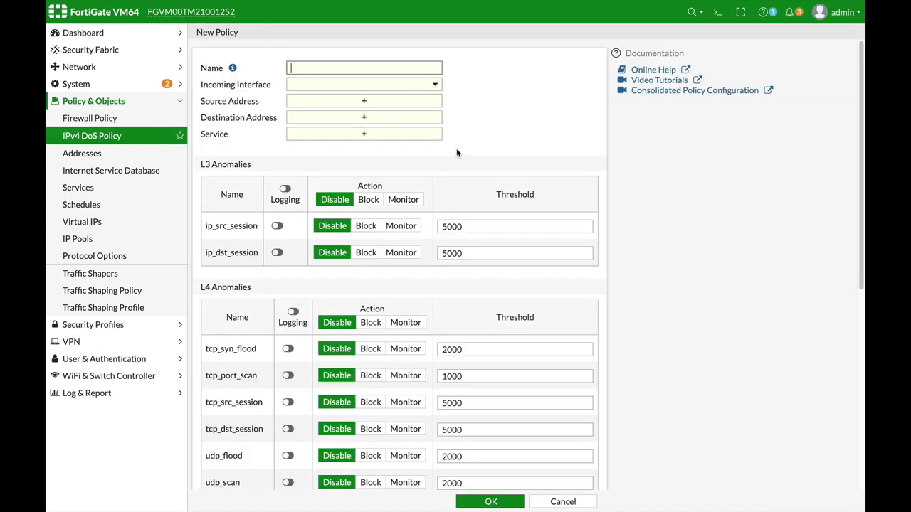
type("Block_TCP")
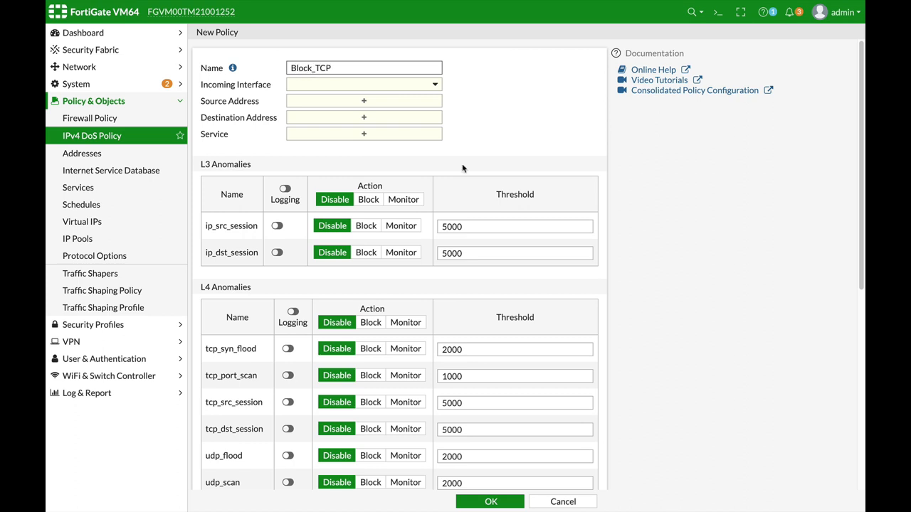
left_click(363, 84)
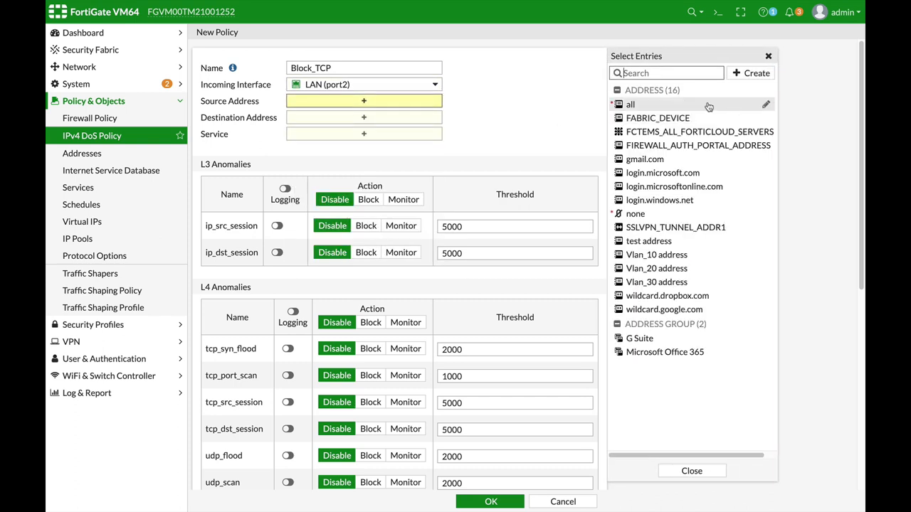
Set source and destination to all and service to ALL
left_click(630, 104)
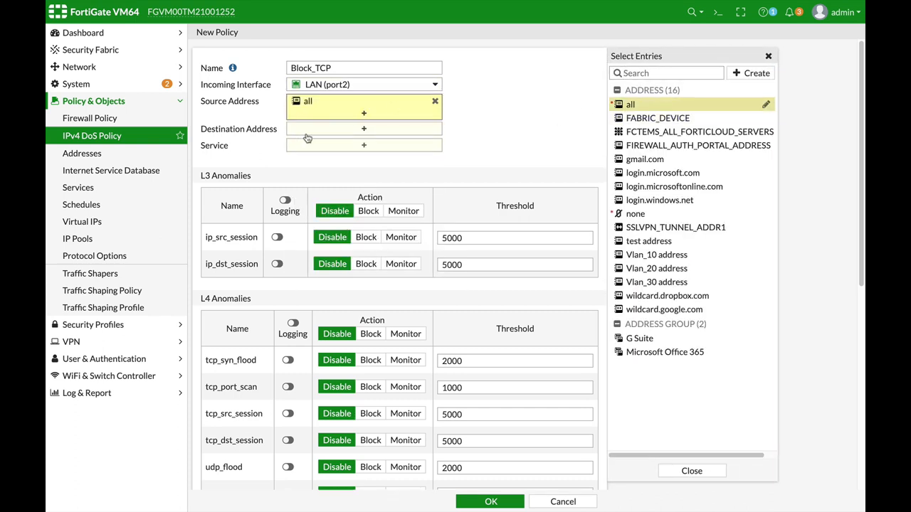
left_click(630, 104)
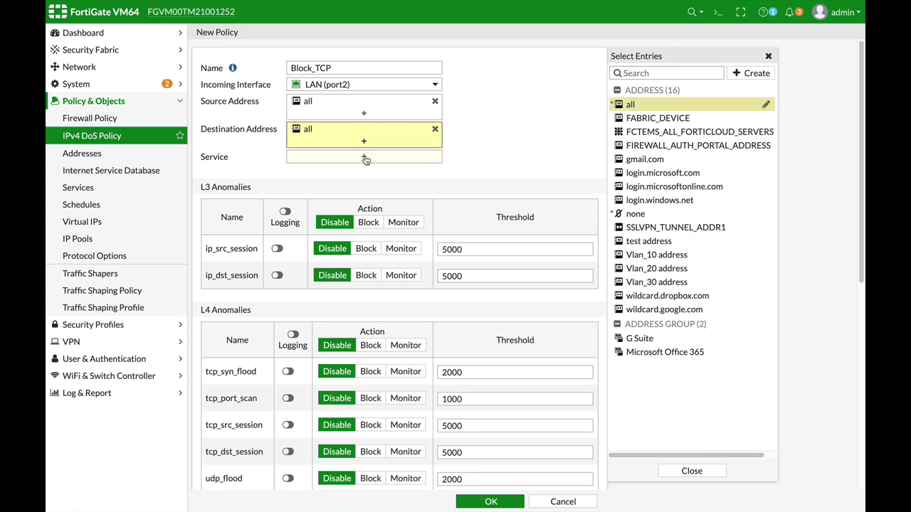
left_click(364, 156)
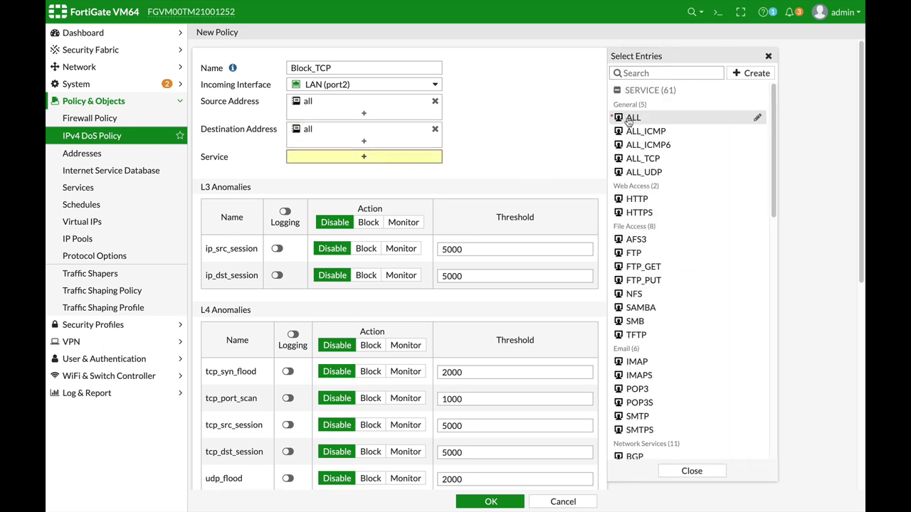
left_click(633, 117)
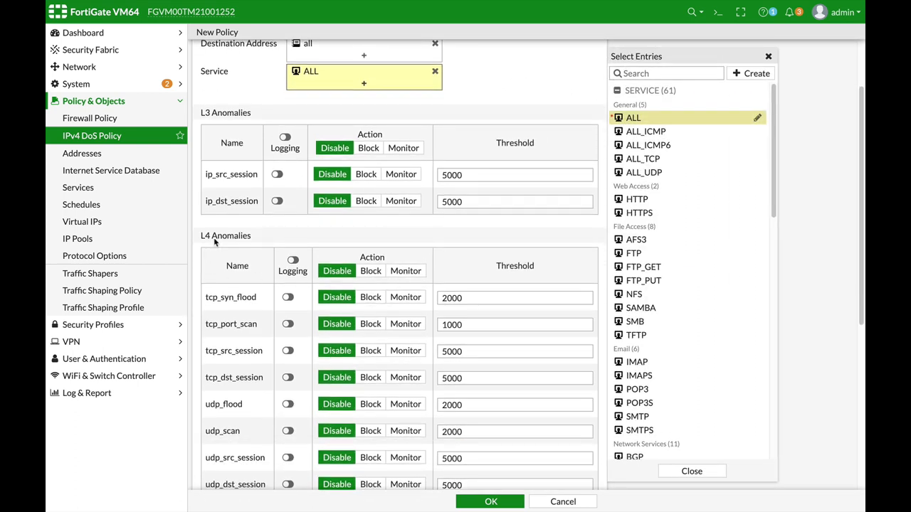
mouse_move(278, 333)
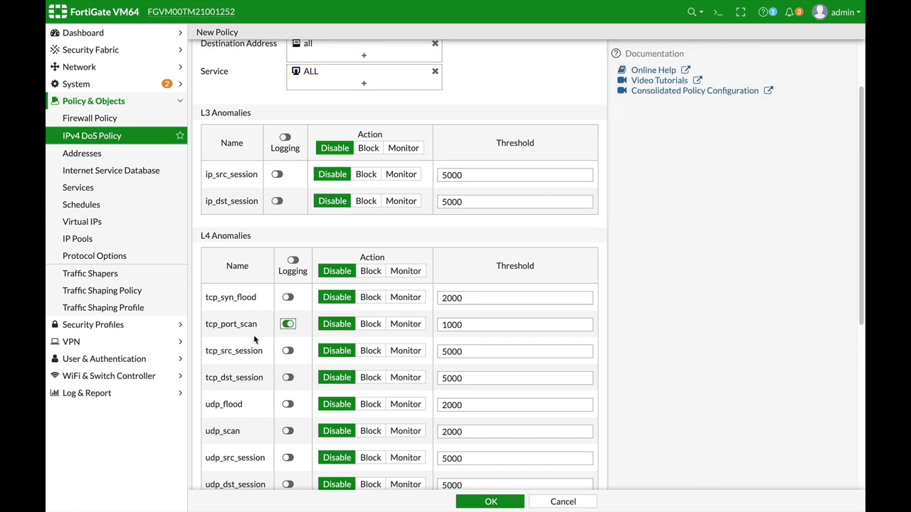
Set tcp_port_scan to Monitor with logging at threshold 200 and save the policy
left_click(405, 323)
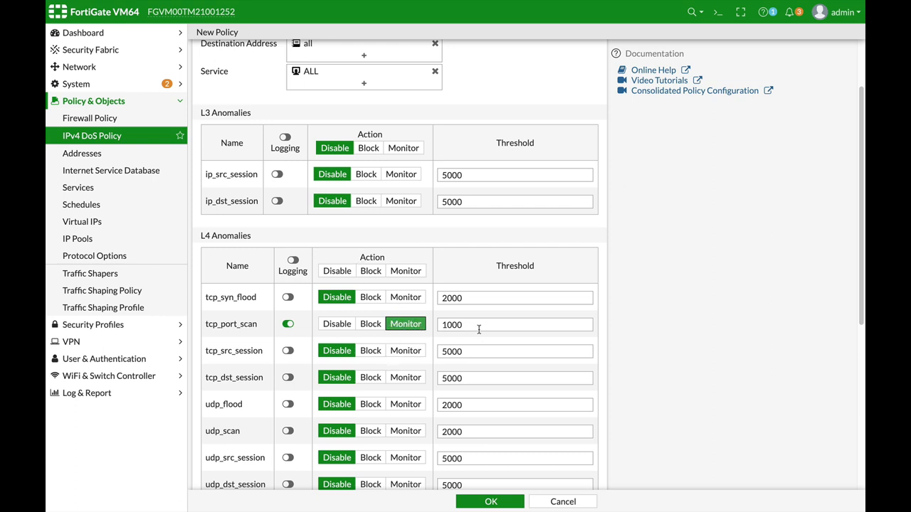
left_click(512, 324)
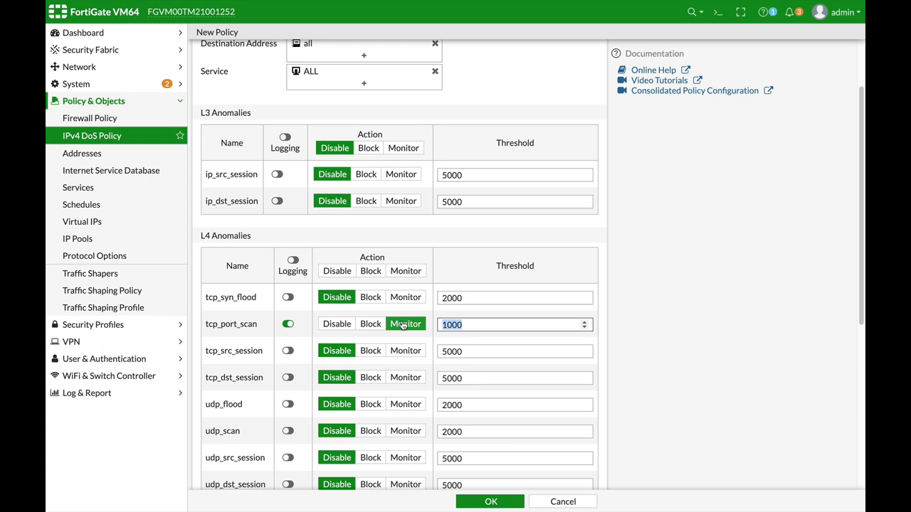
left_click(405, 323)
type("200")
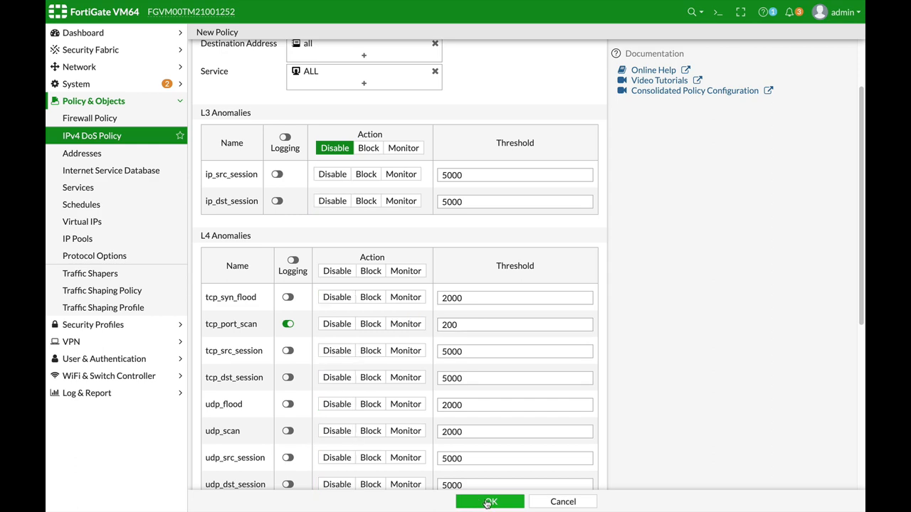
left_click(488, 501)
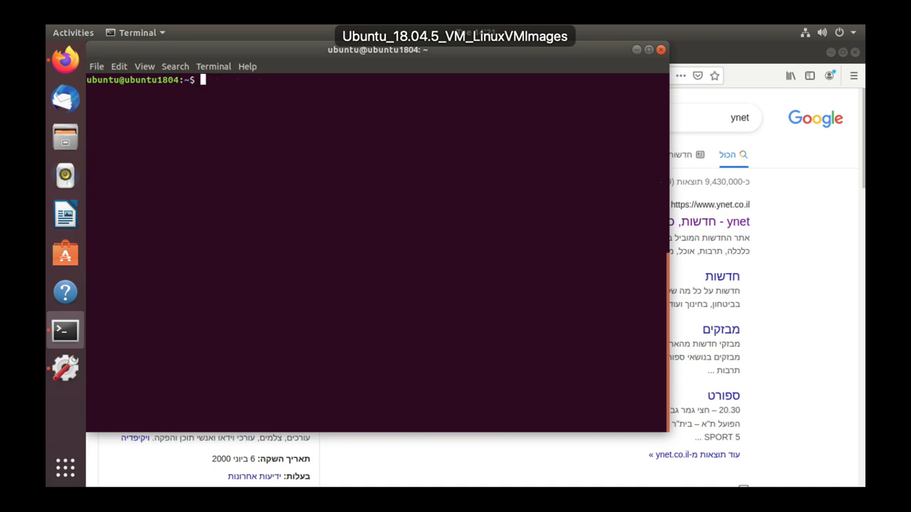
Run nmap -sS 192.168.1.1, then re-enter the command with sudo after the root-privileges error
type("nmap -s")
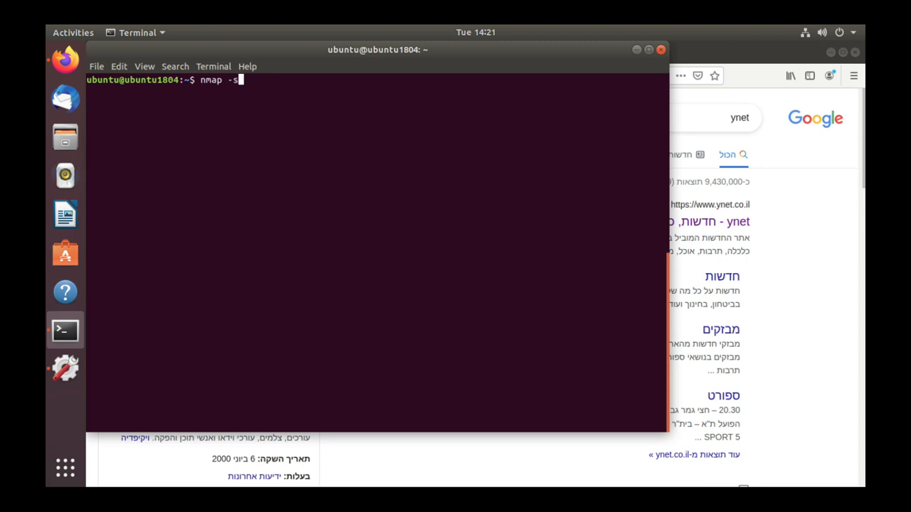
type("S")
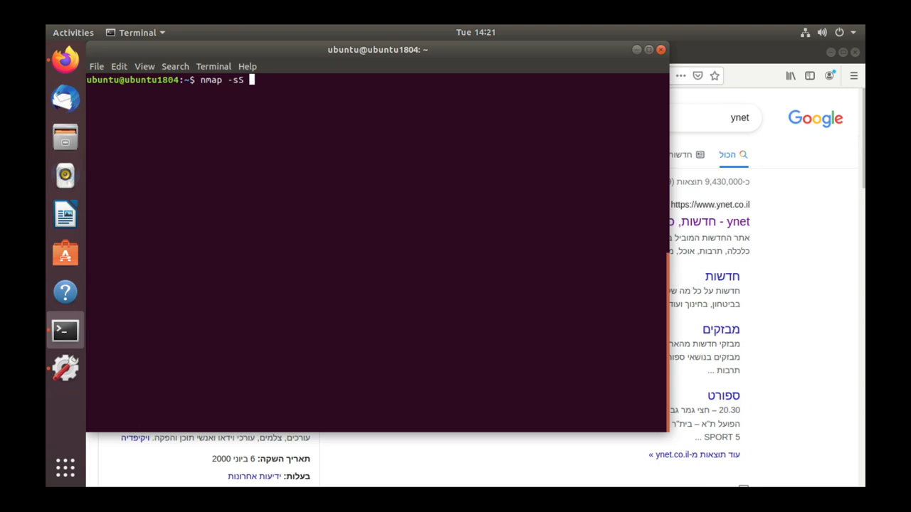
type("192.1")
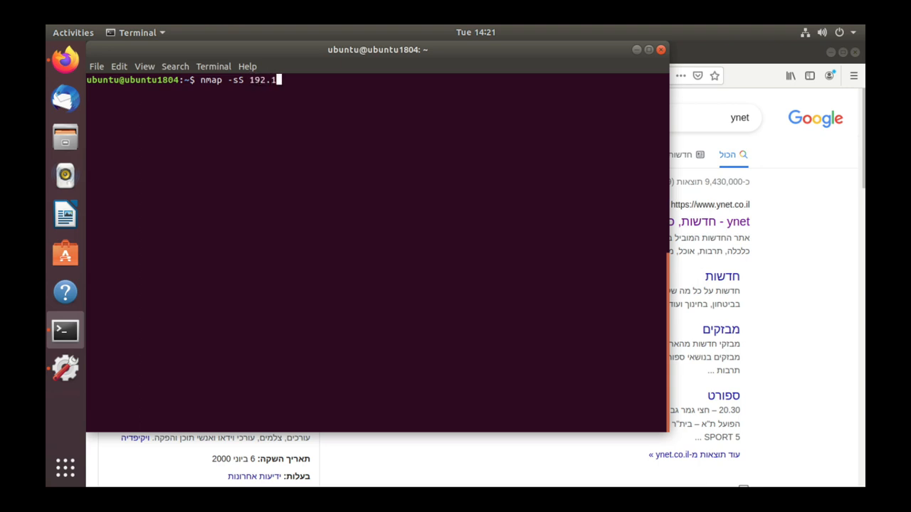
type("68.1.1")
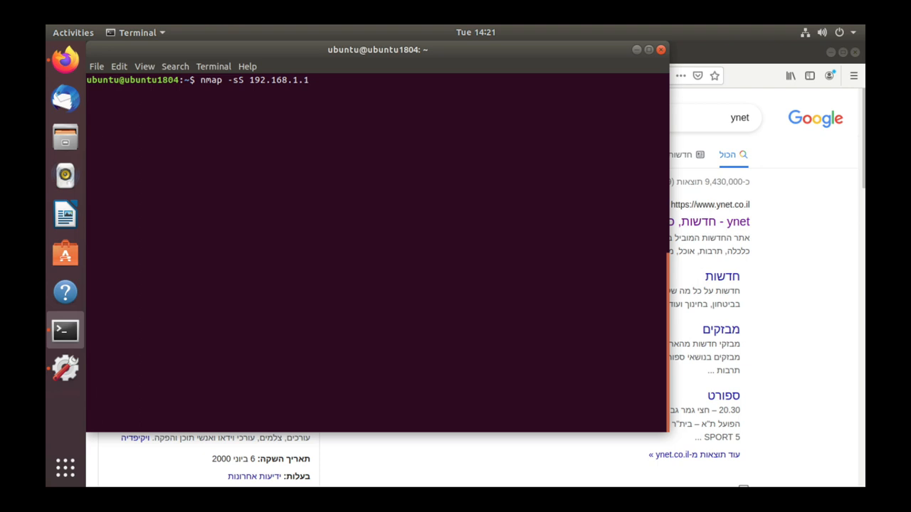
key("Return")
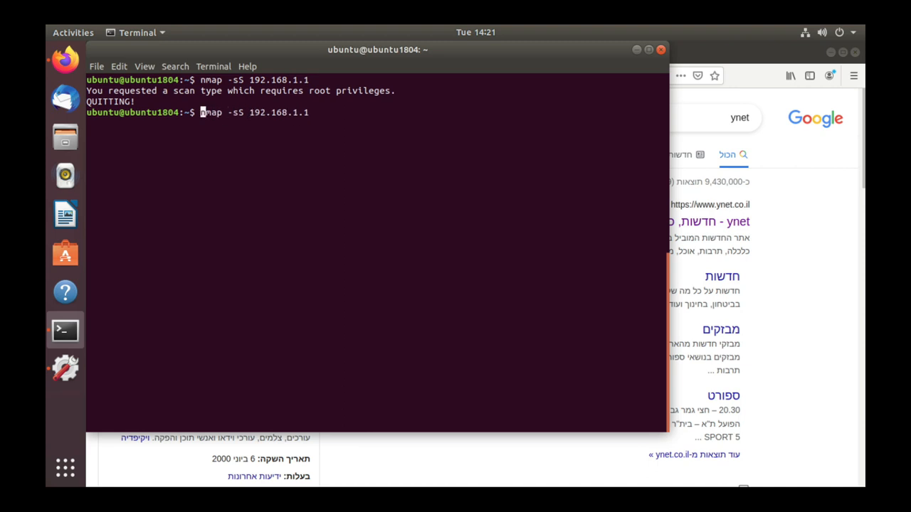
type("sudo")
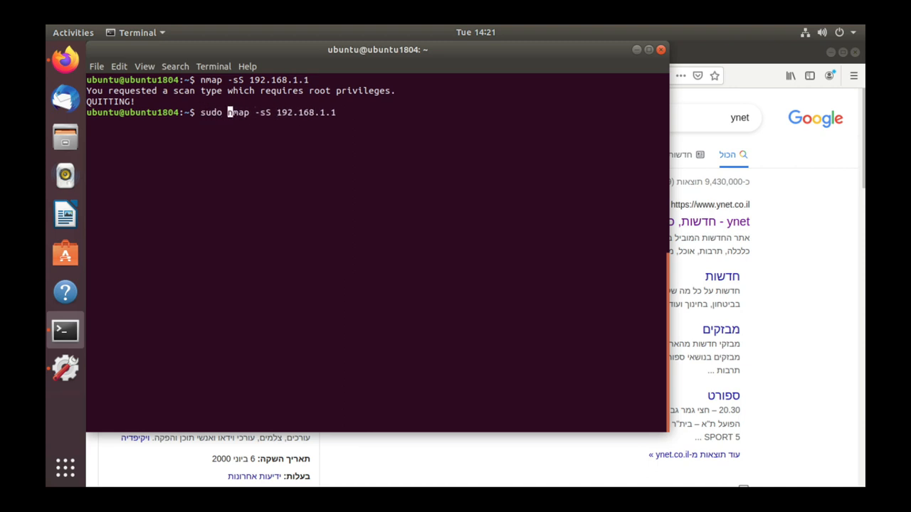
Run sudo nmap -sS 192.168.1.1 and switch back to FortiGate once the report appears
key("Return")
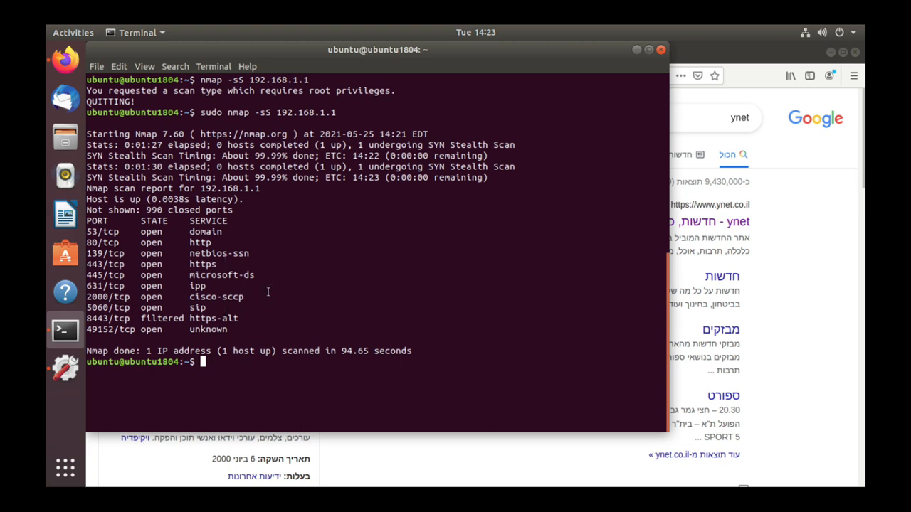
key("Alt+Tab")
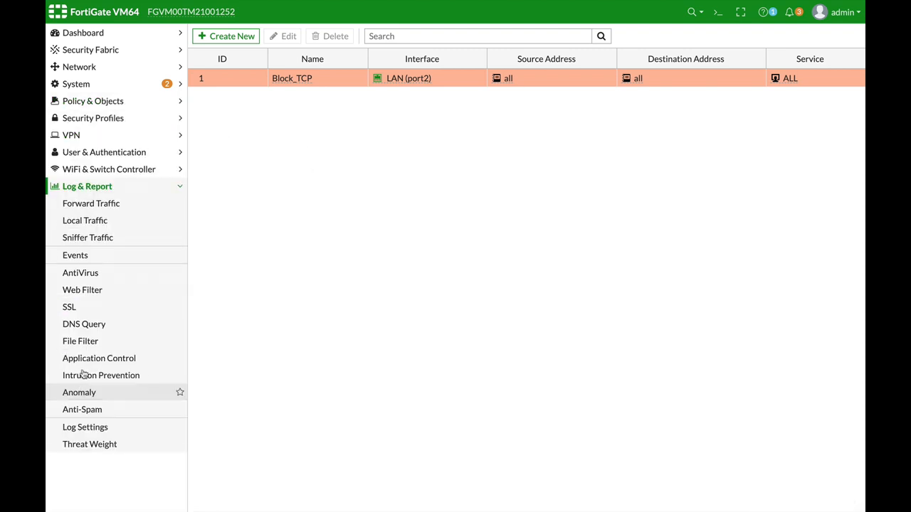
Open the detected tcp_port_scan entry from 10.0.5.7 and review its Block_TCP log details
left_click(79, 392)
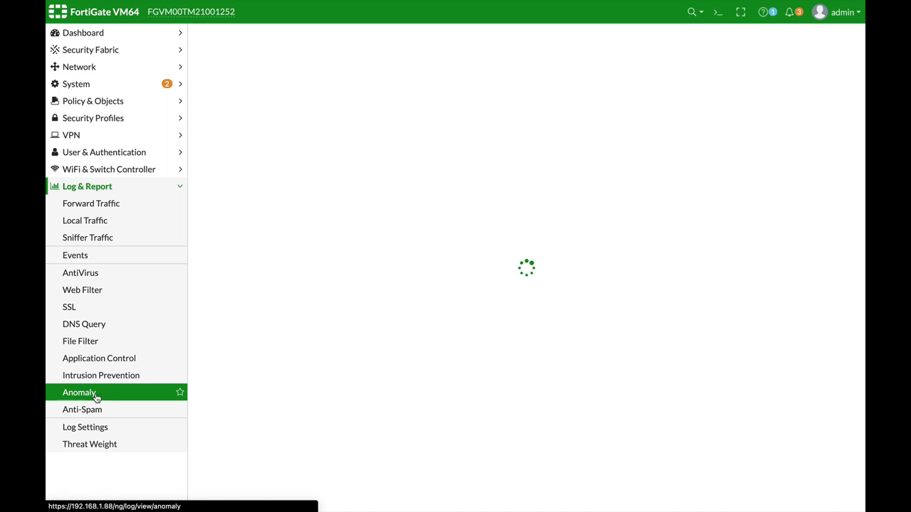
left_click(78, 392)
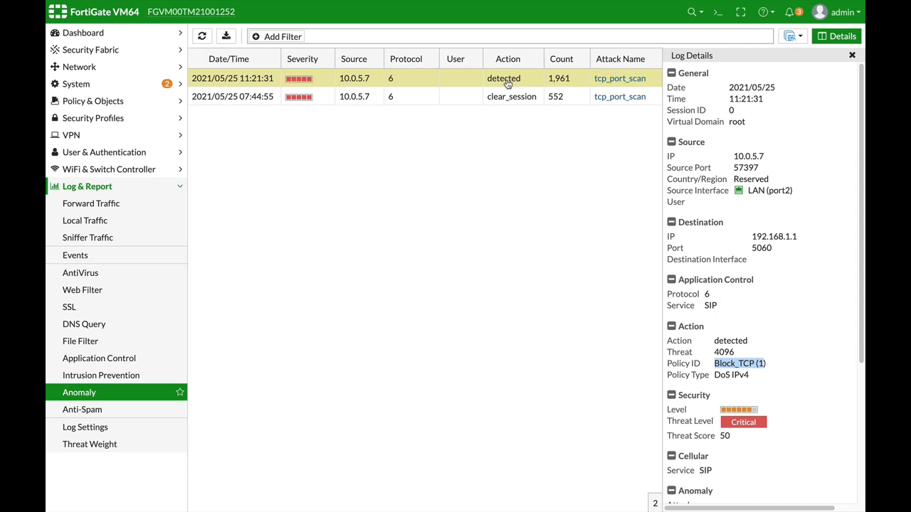
mouse_move(501, 105)
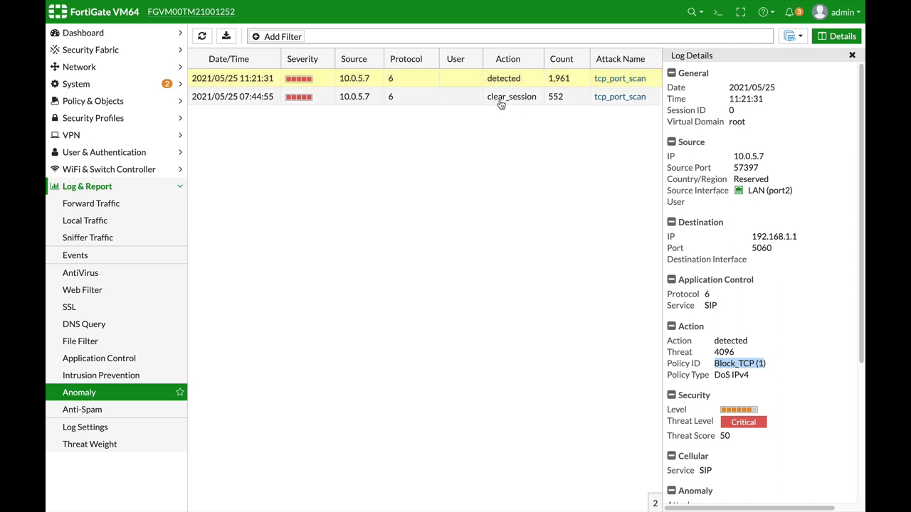
mouse_move(545, 122)
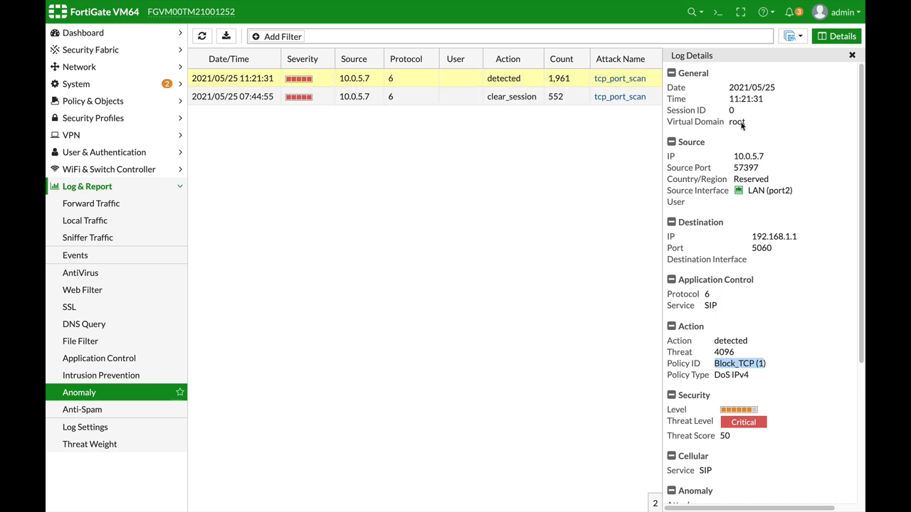
mouse_move(763, 172)
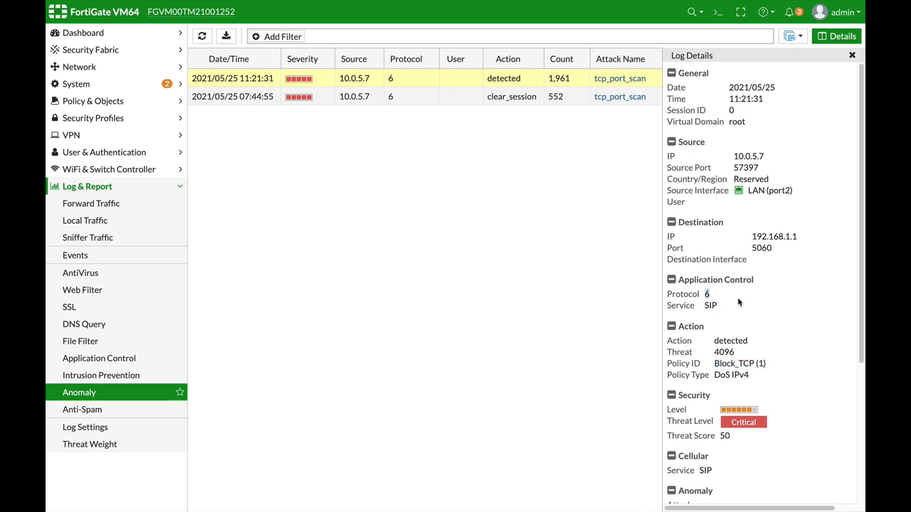
mouse_move(736, 310)
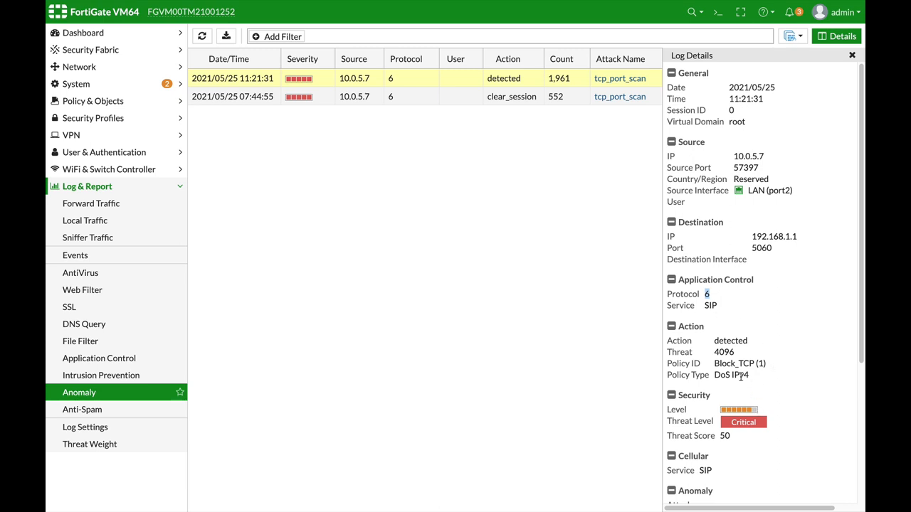
scroll("down", 3)
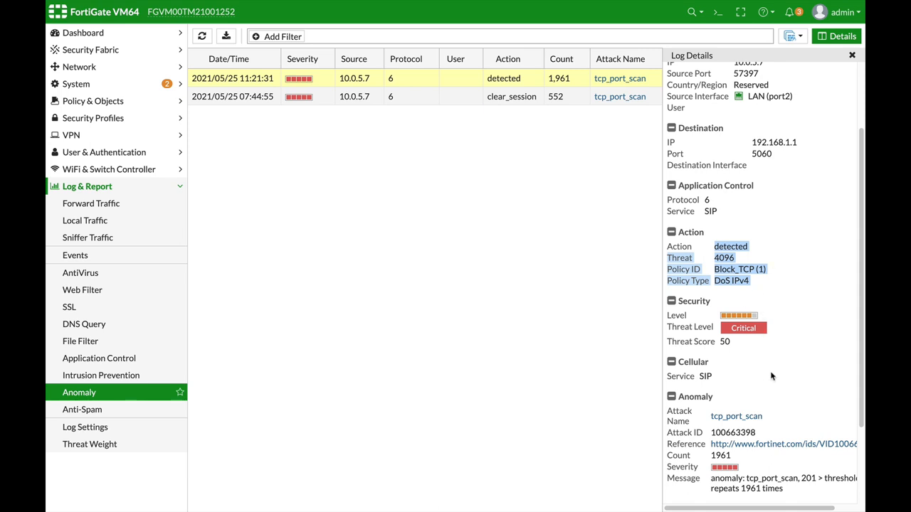
mouse_move(747, 394)
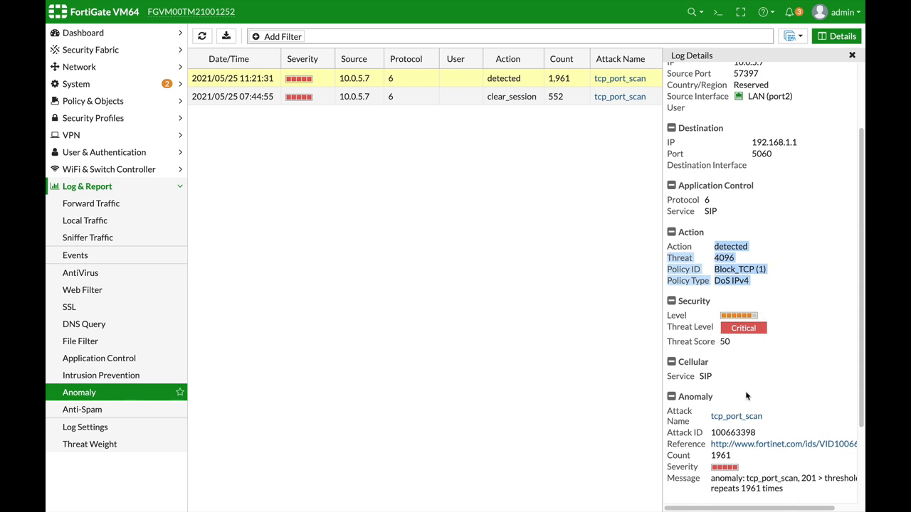
mouse_move(757, 397)
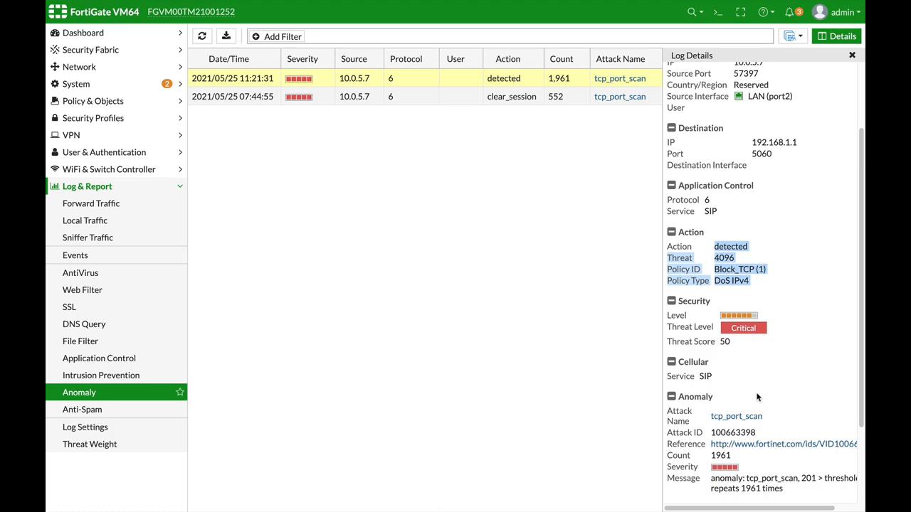